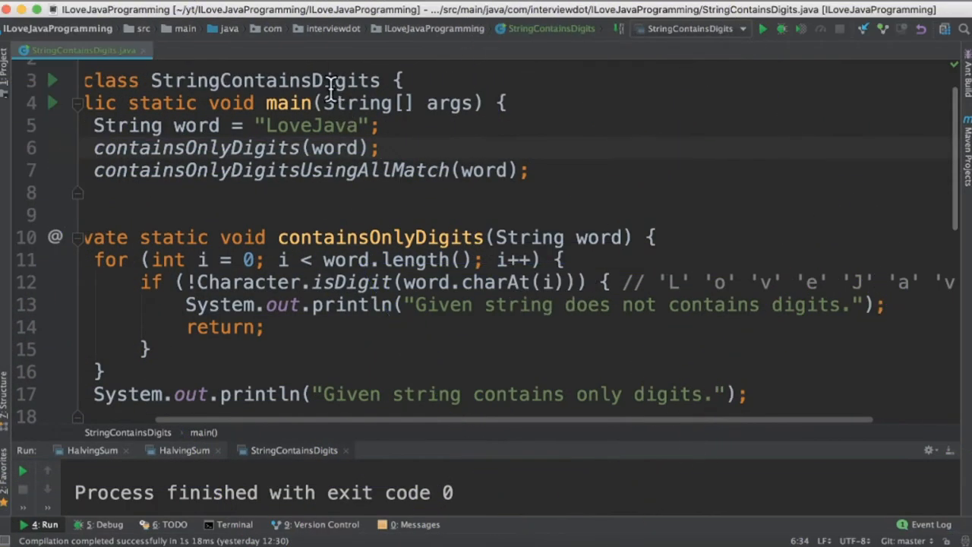
- Highlight the class name, LoveJava string, containsOnlyDigits call, word parameter and digit loop
double_click(265, 80)
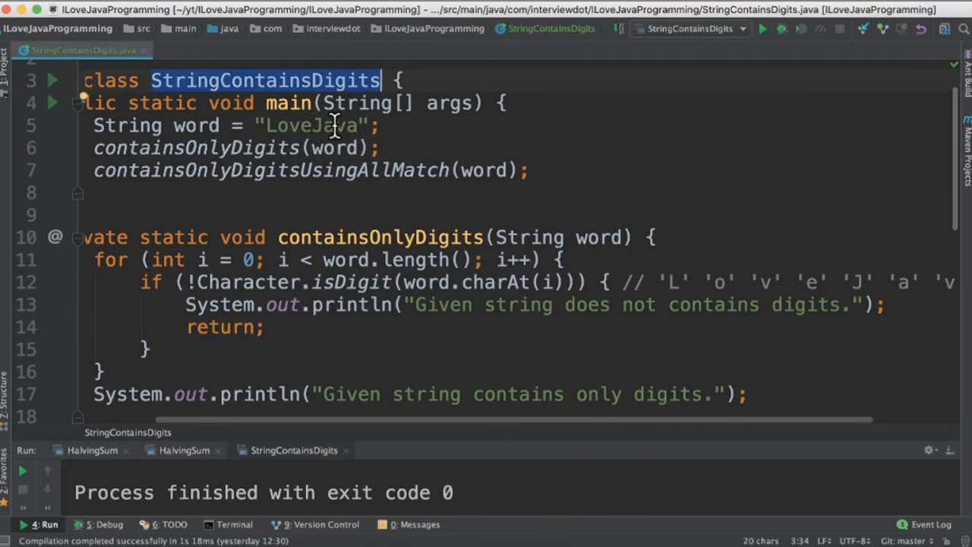
double_click(311, 126)
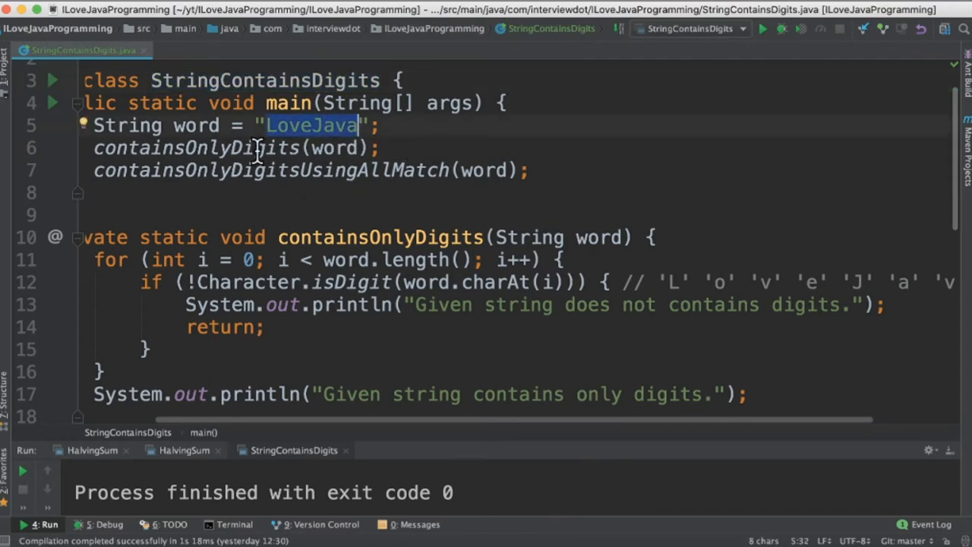
double_click(196, 147)
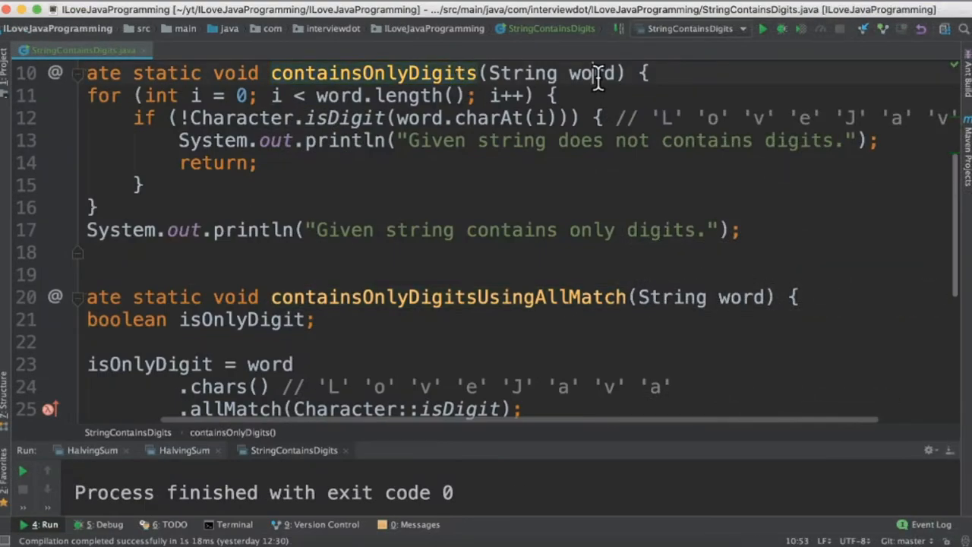
double_click(591, 73)
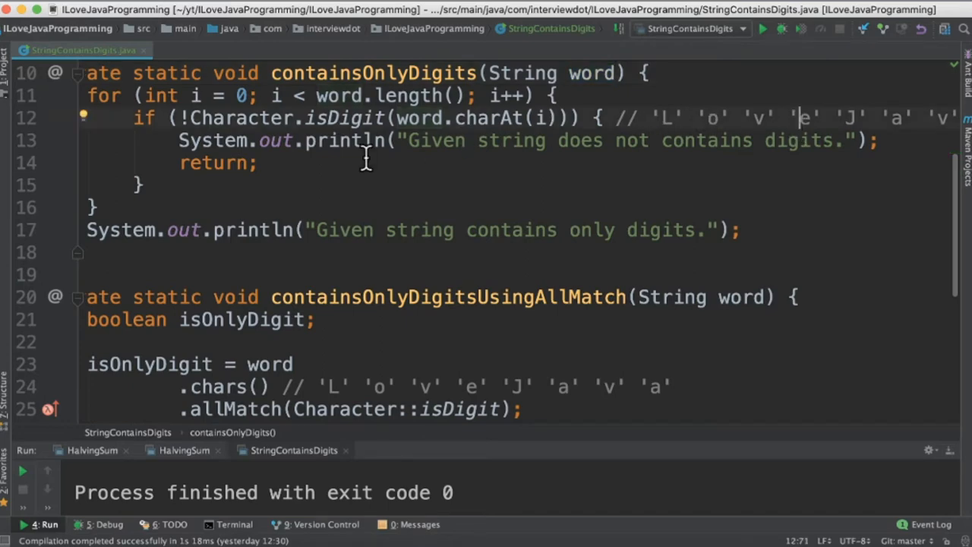
double_click(345, 118)
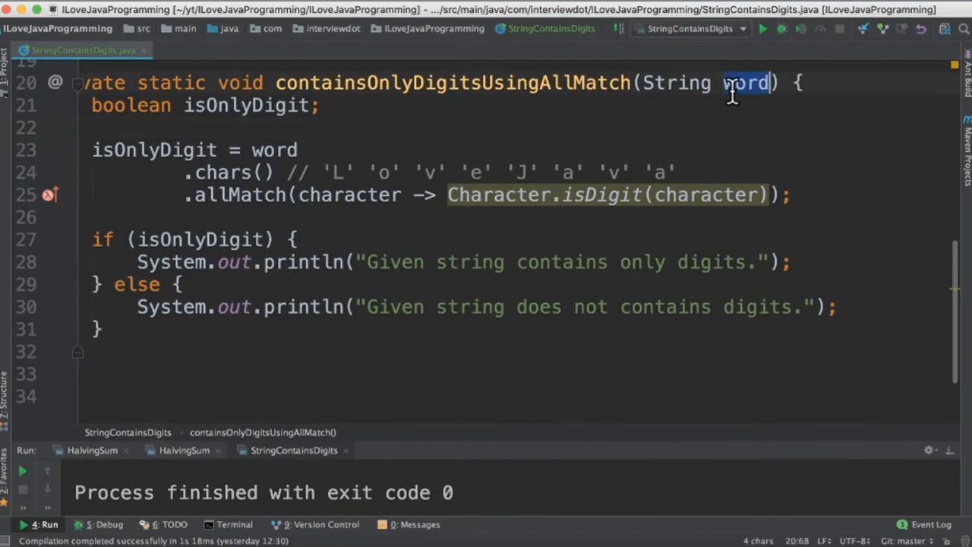
- Select the word.chars() call and the character lambda inside allMatch
double_click(221, 172)
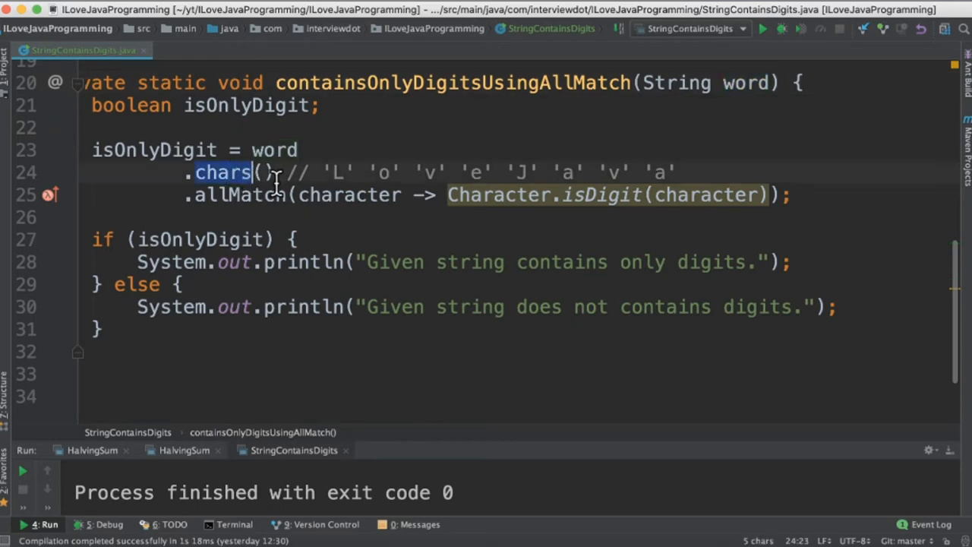
double_click(240, 194)
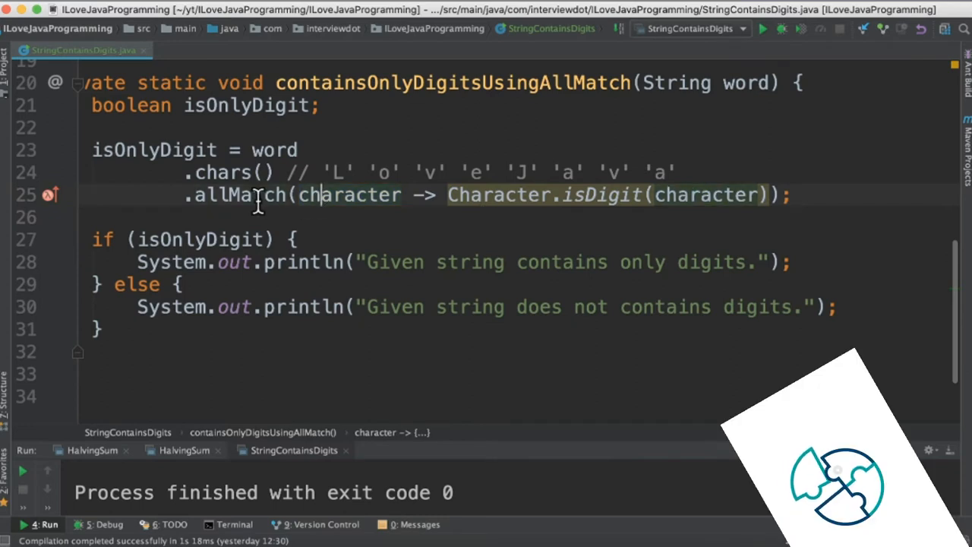
double_click(239, 195)
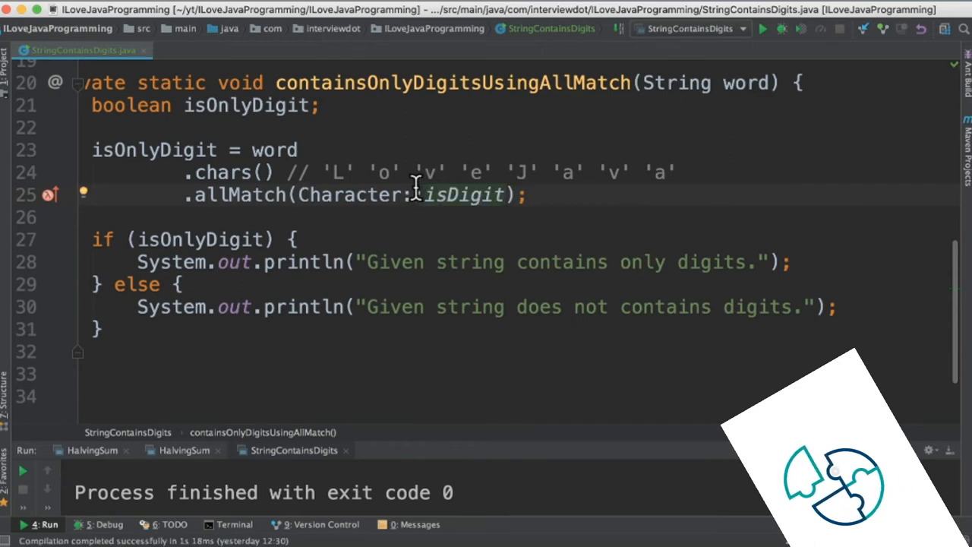
double_click(240, 195)
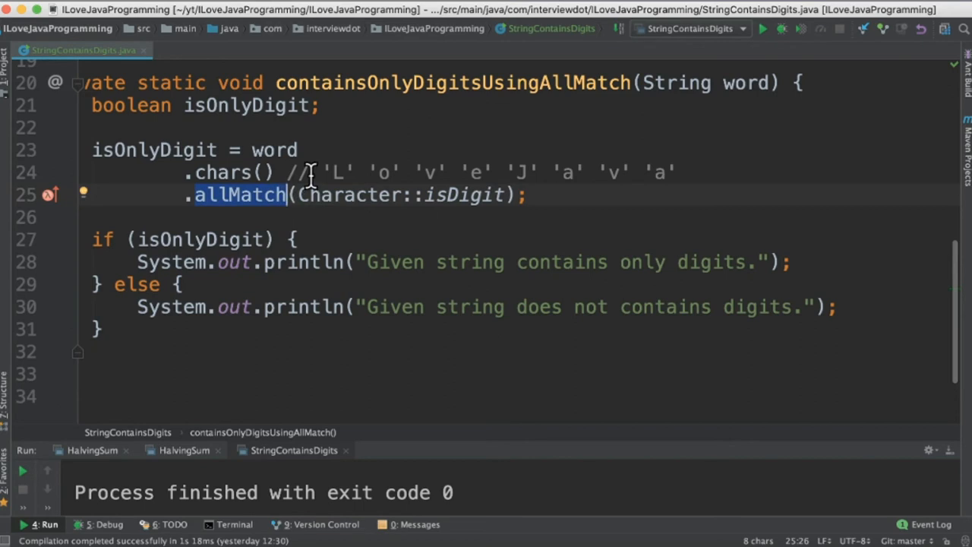
- Run StringContainsDigits twice and scroll through the console's digit-check messages
left_click(762, 29)
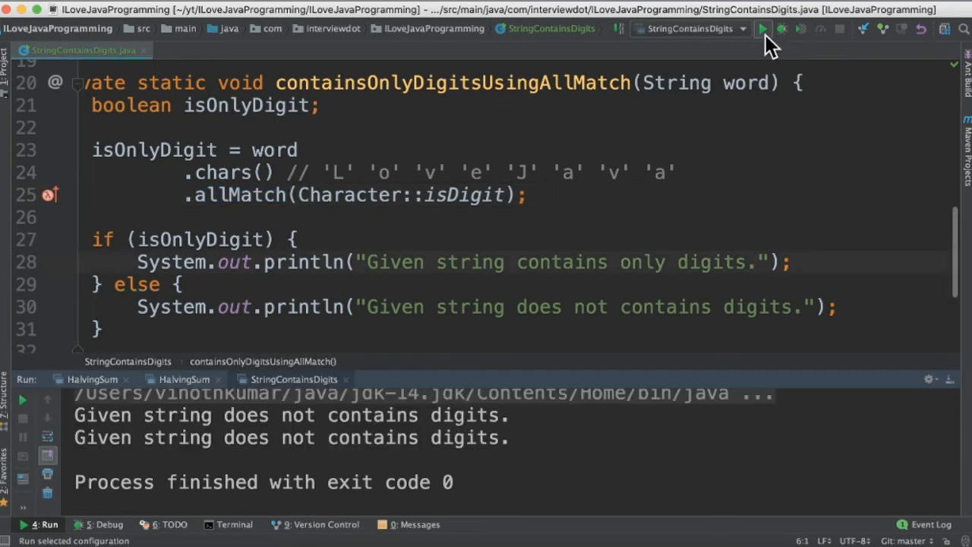
left_click(763, 29)
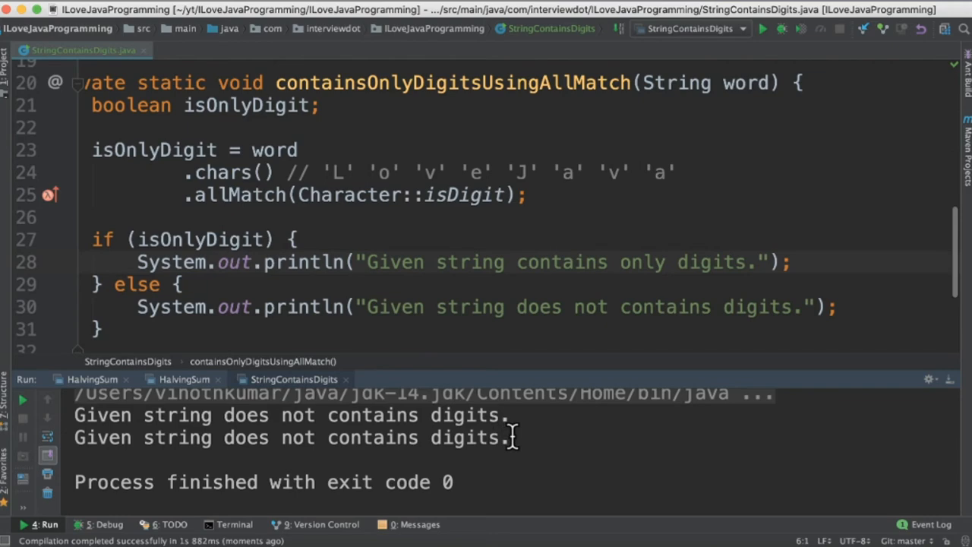
scroll("down", 3)
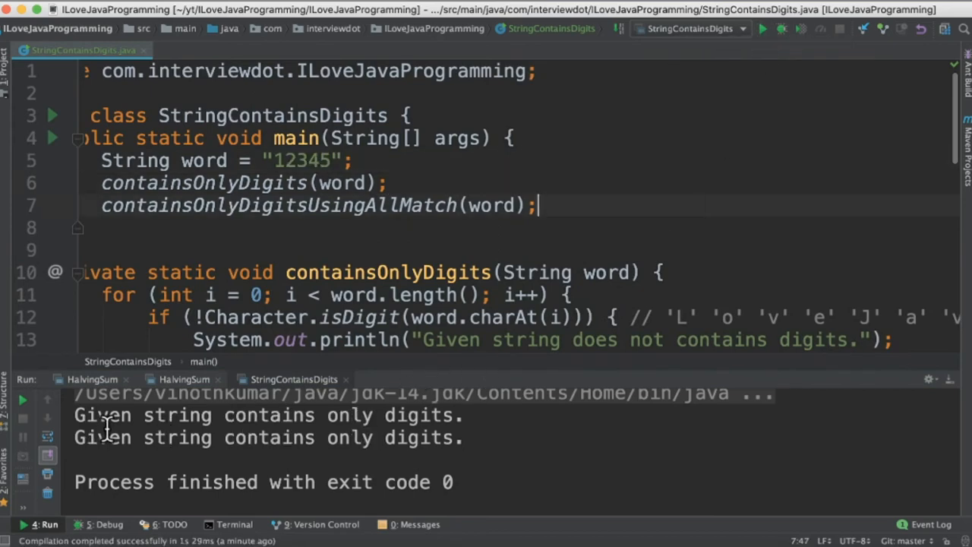
mouse_move(406, 425)
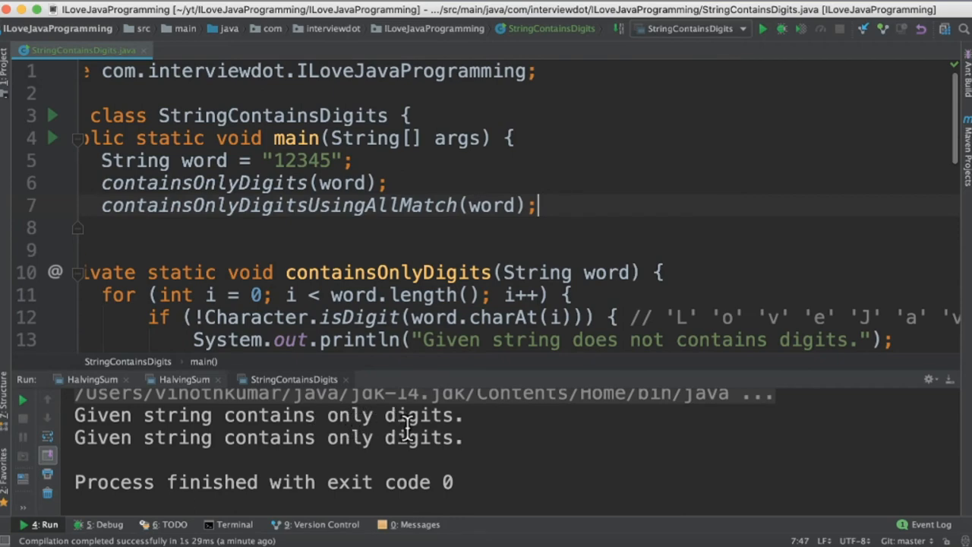